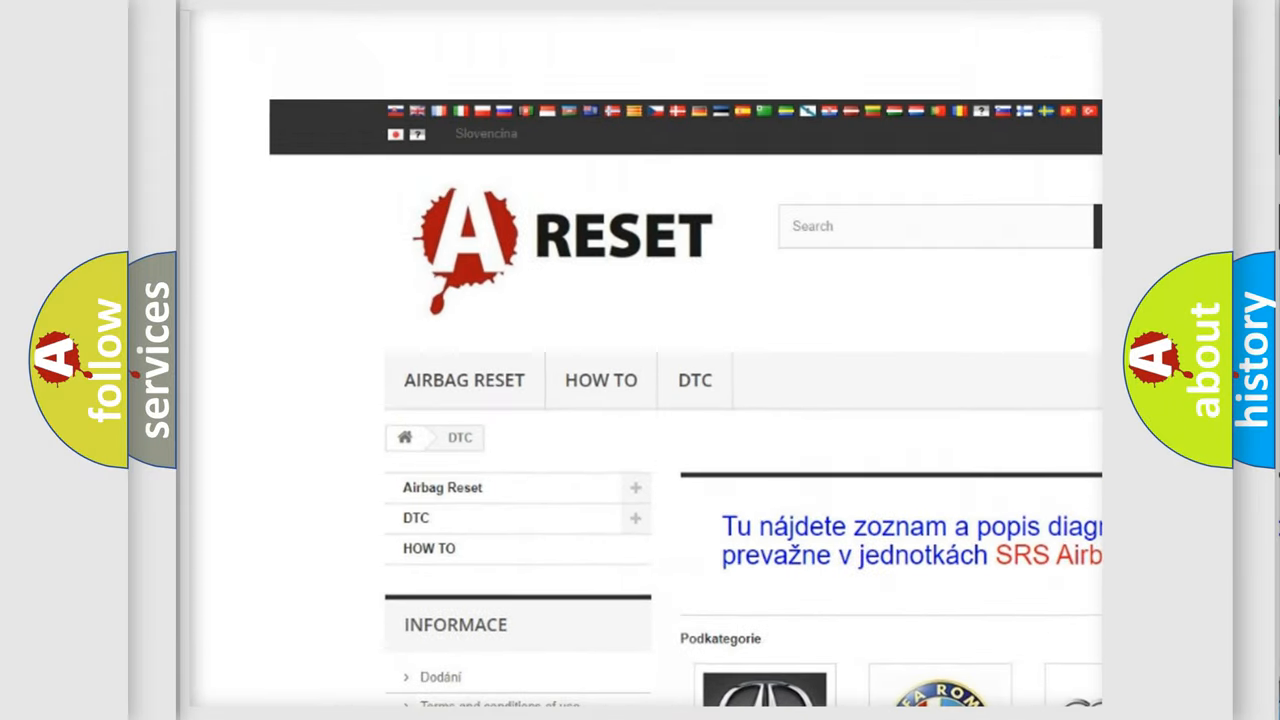
Scroll to the Chevrolet DTC tile and open its code list, reaching code B00140D.
{"action": "scroll", "scroll_direction": "down", "scroll_amount": 3}
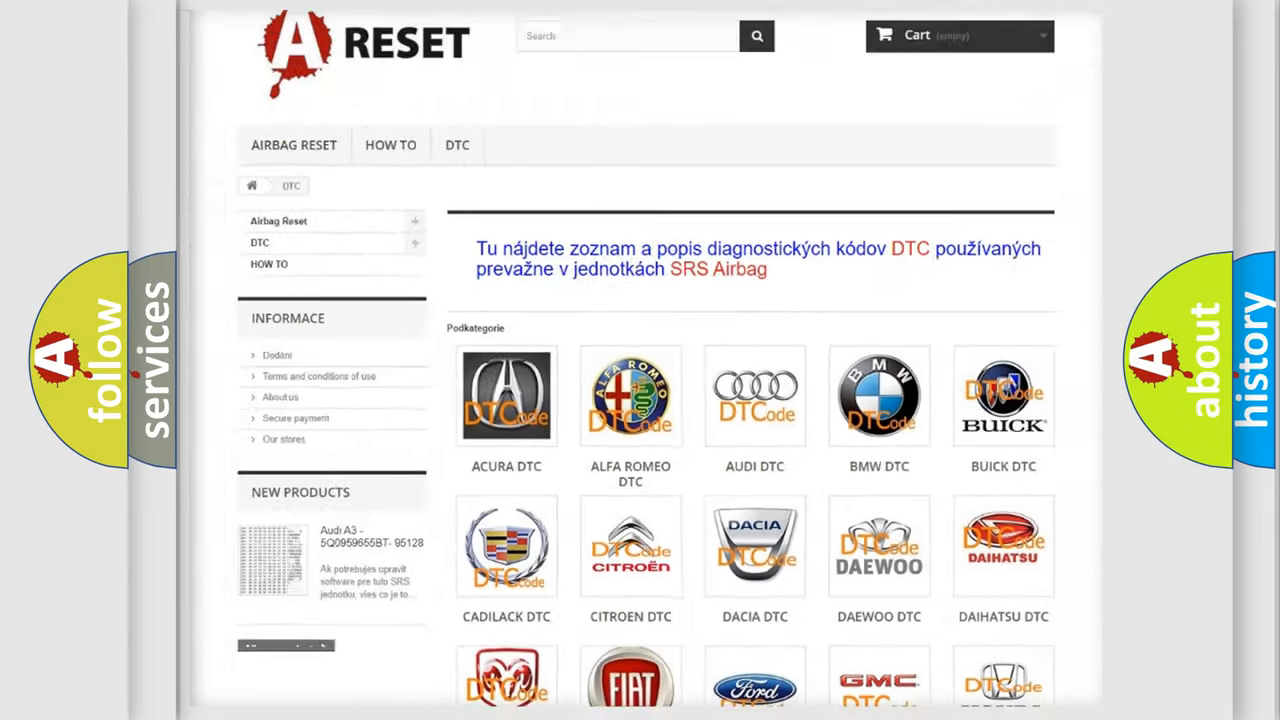
{"action": "scroll", "scroll_direction": "down", "scroll_amount": 3}
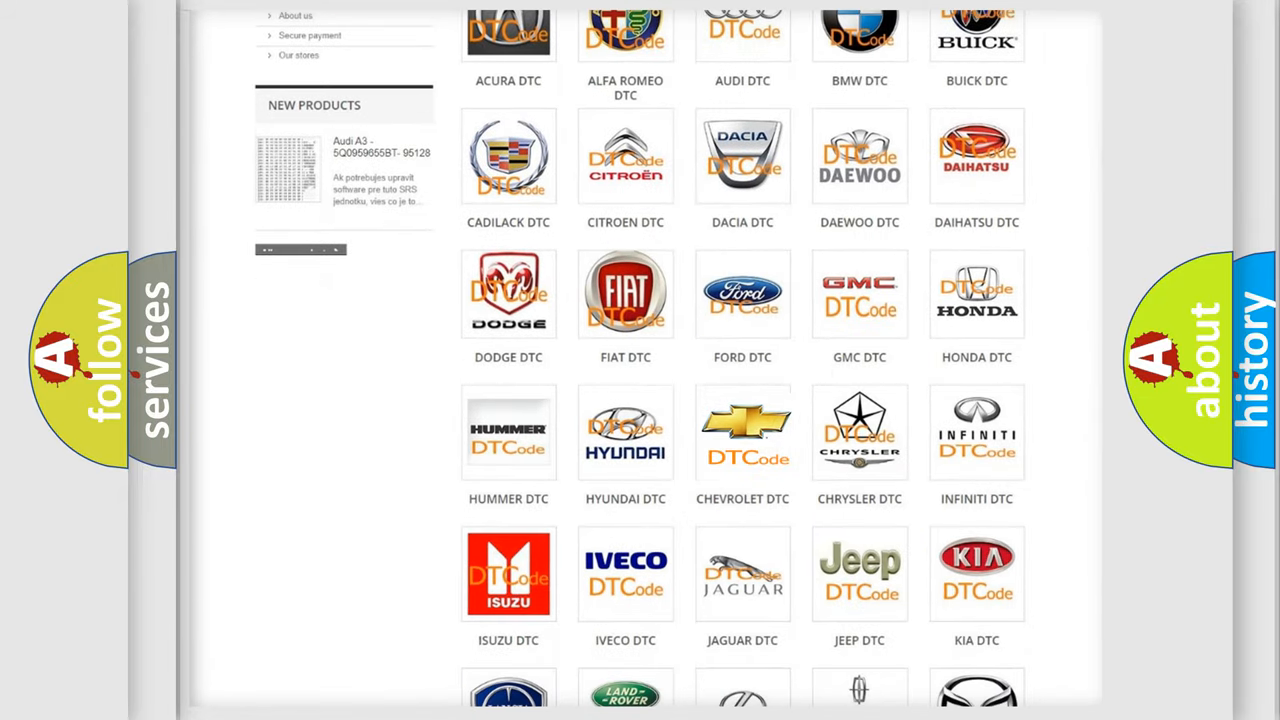
{"action": "left_click", "coordinate": [742, 432]}
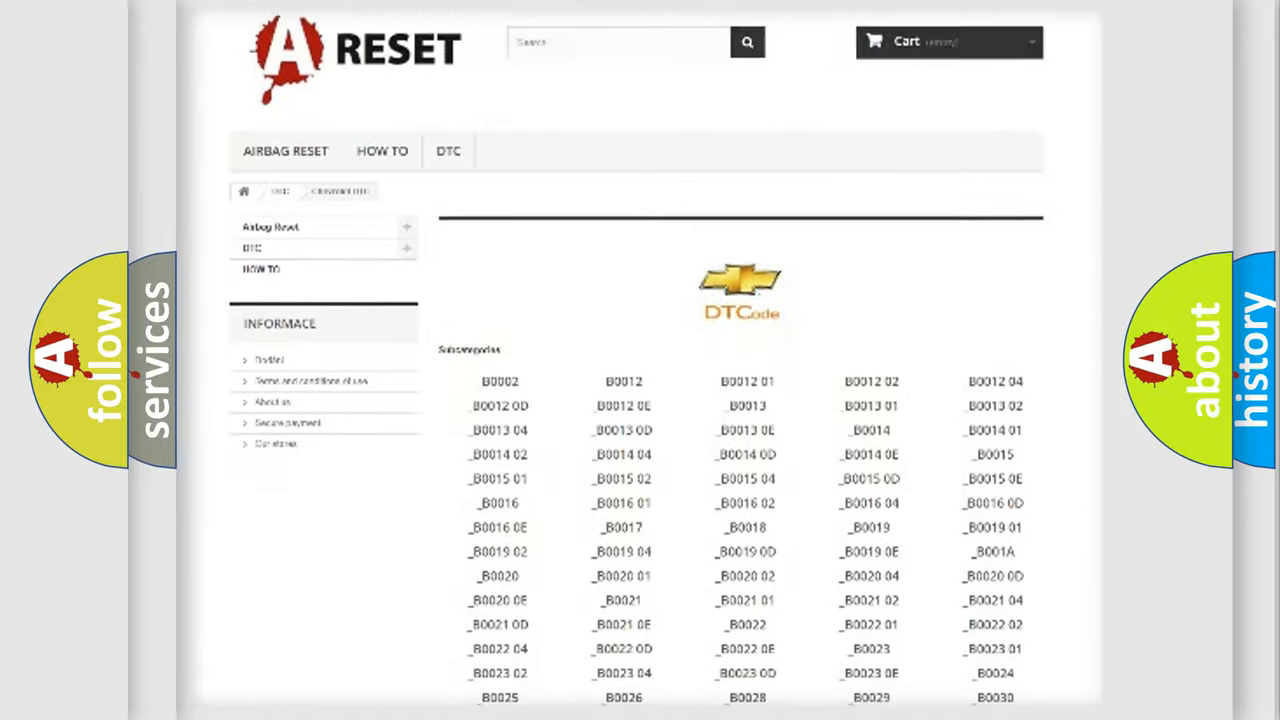
{"action": "scroll", "scroll_direction": "down", "scroll_amount": 3}
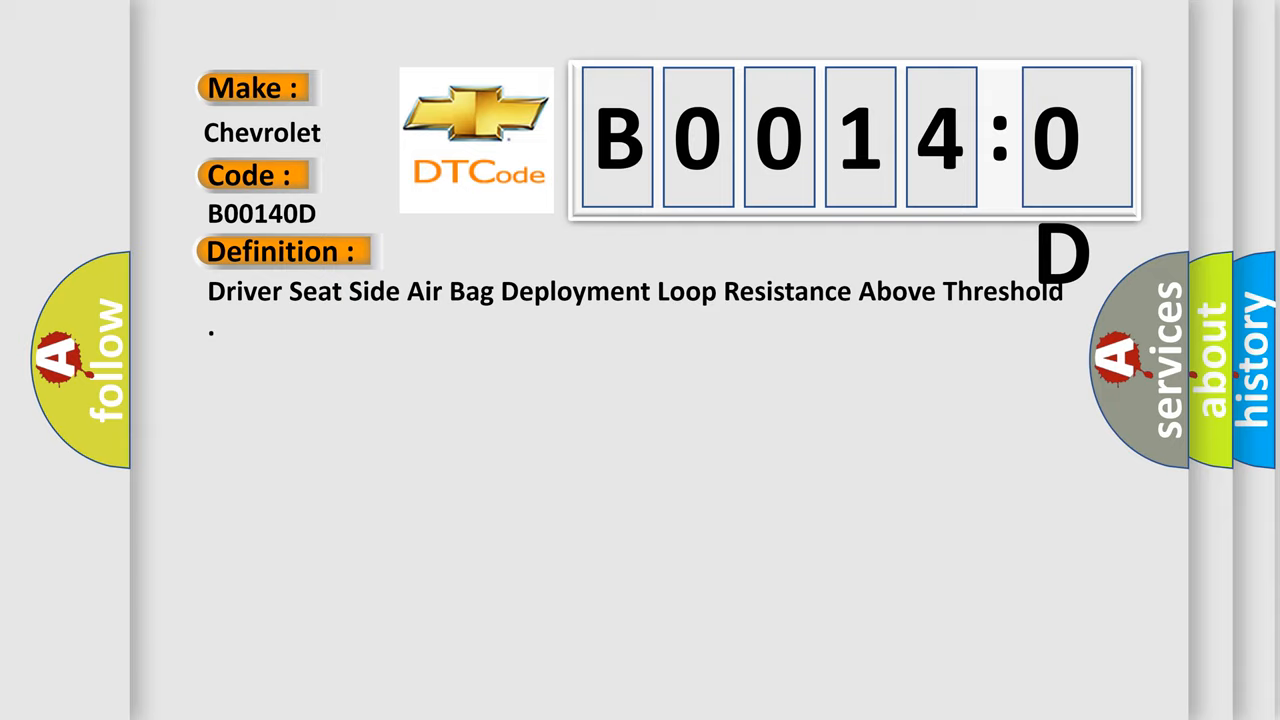
Reveal the B00140D description stating ignition voltage is between 9-16 V.
{"action": "left_click", "coordinate": [520, 251]}
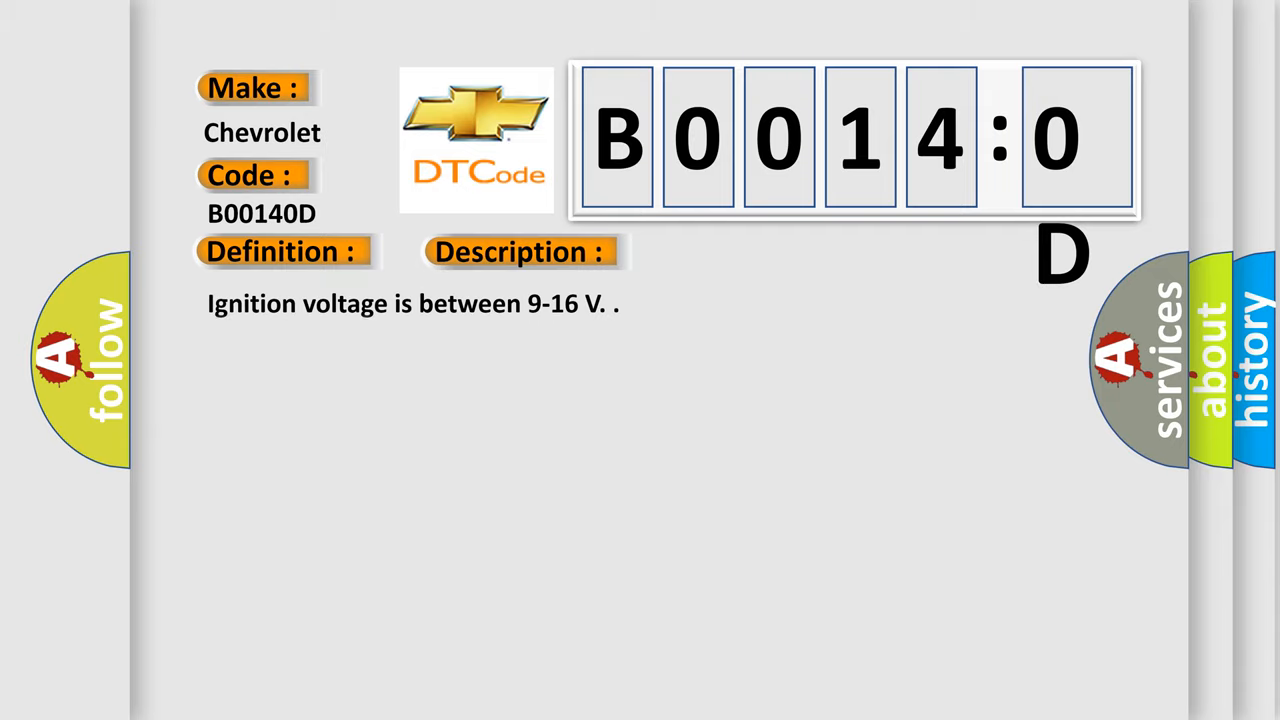